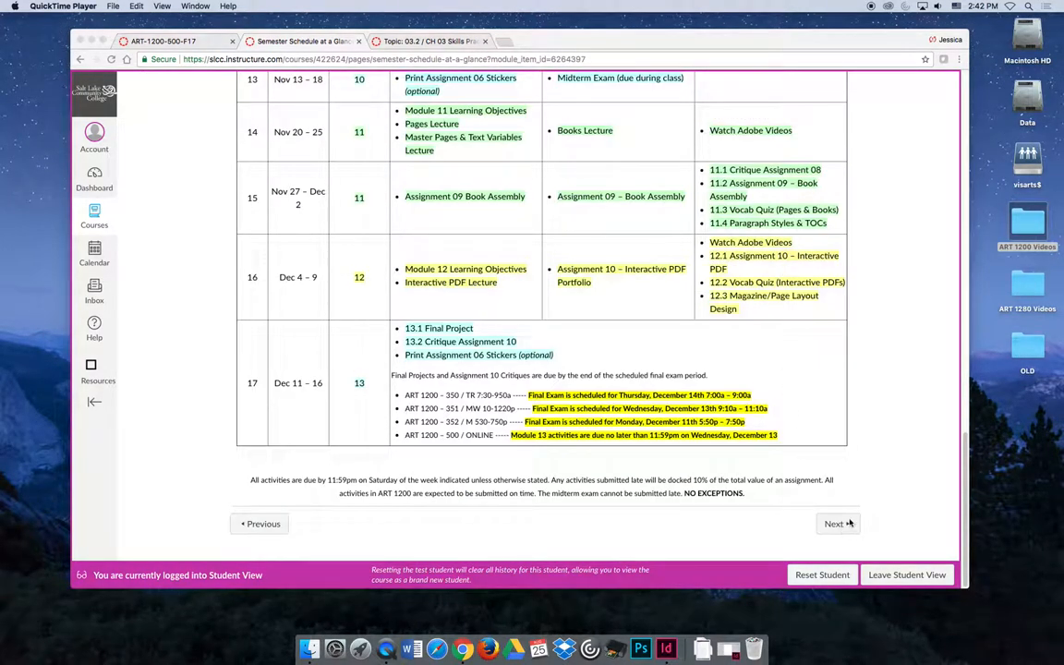
mouse_move(904, 407)
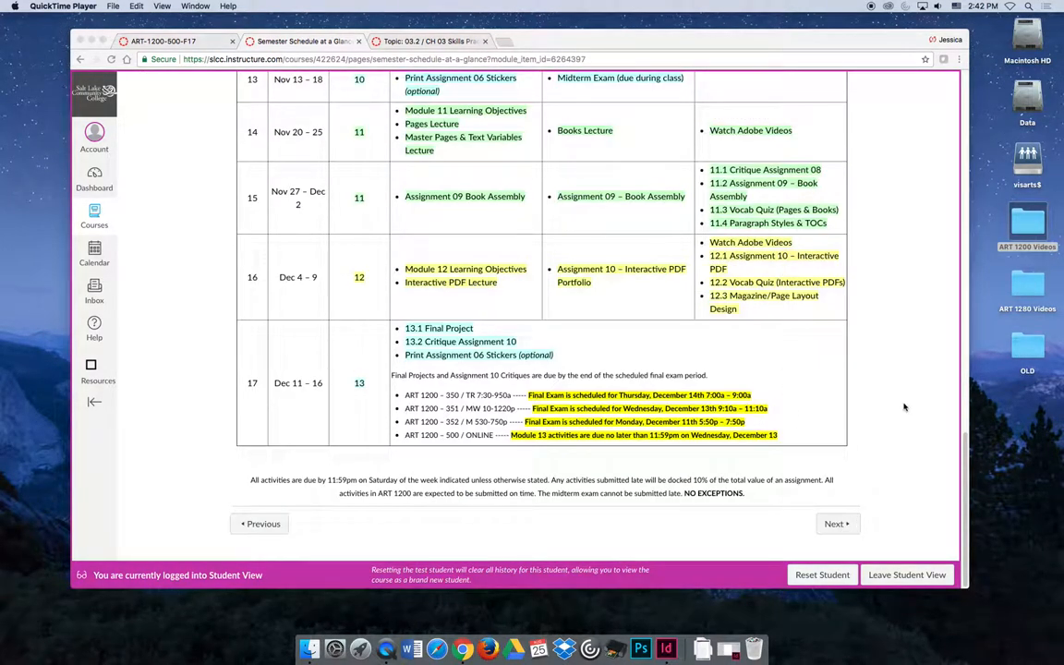
mouse_move(917, 399)
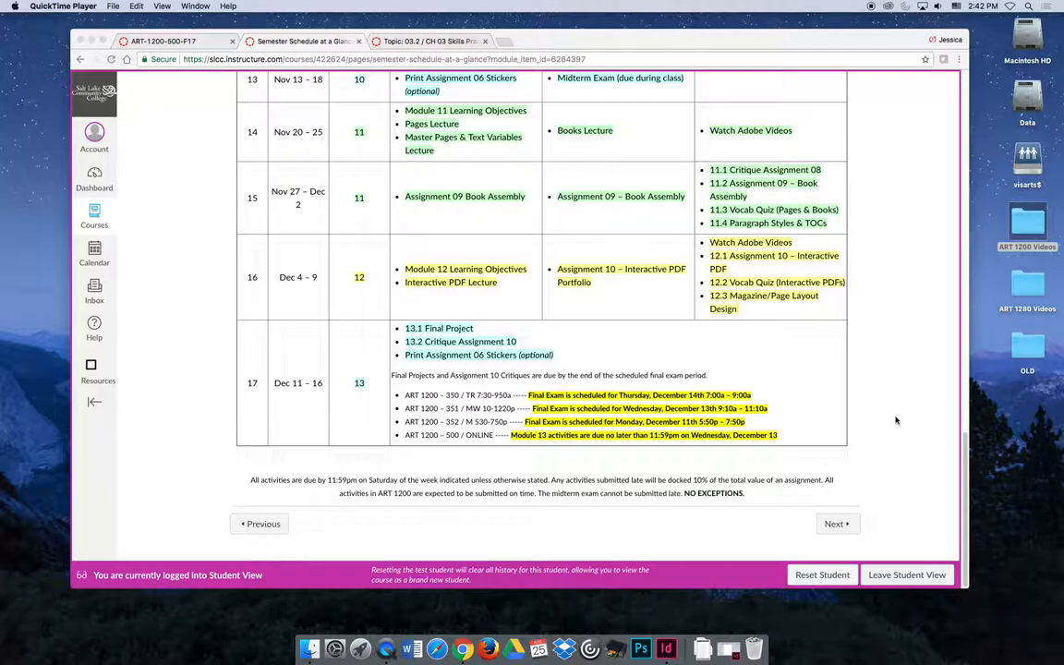
scroll("up", 3)
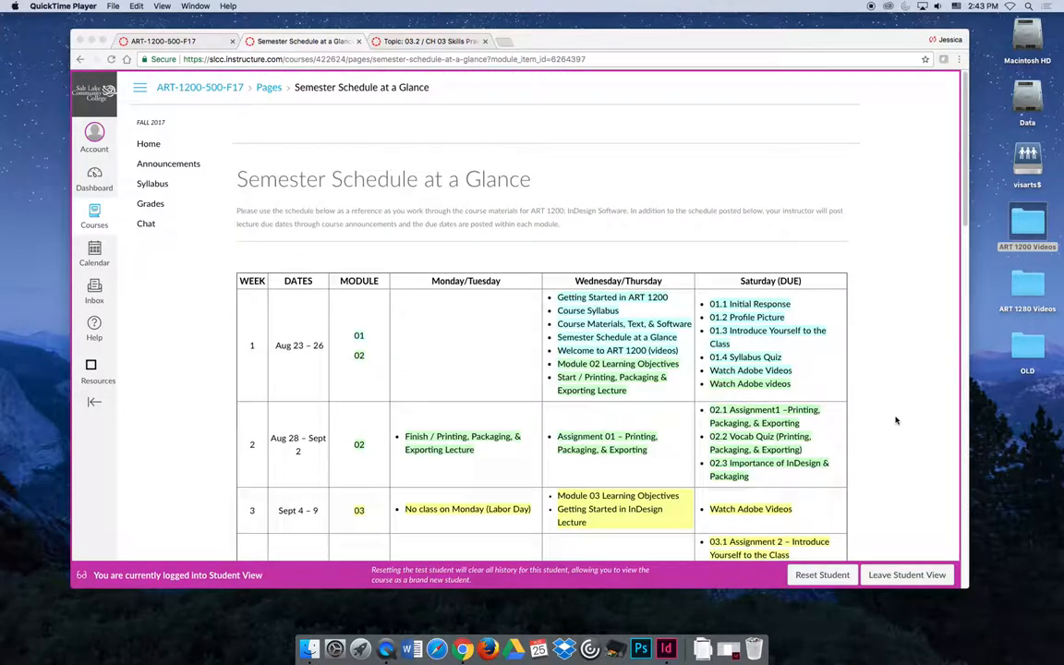
scroll("down", 3)
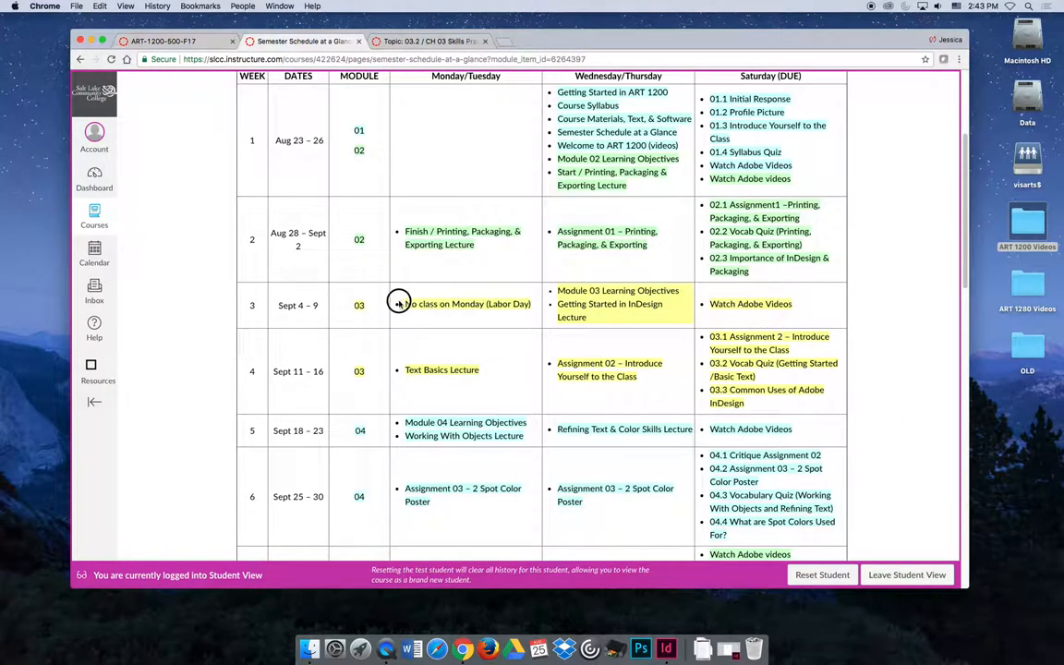
scroll("down", 3)
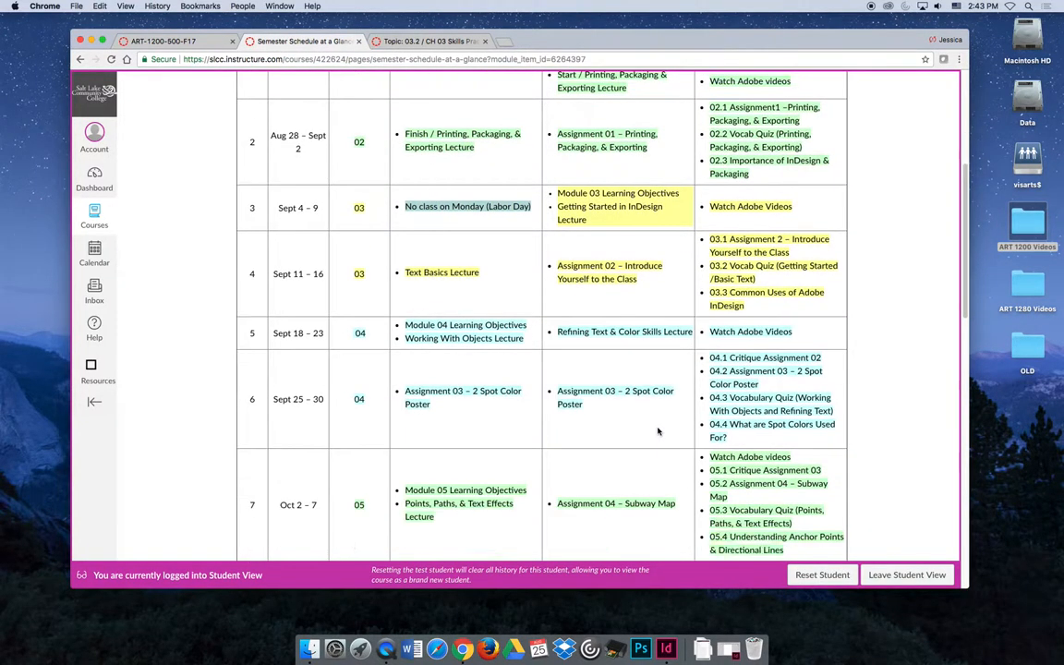
scroll("down", 3)
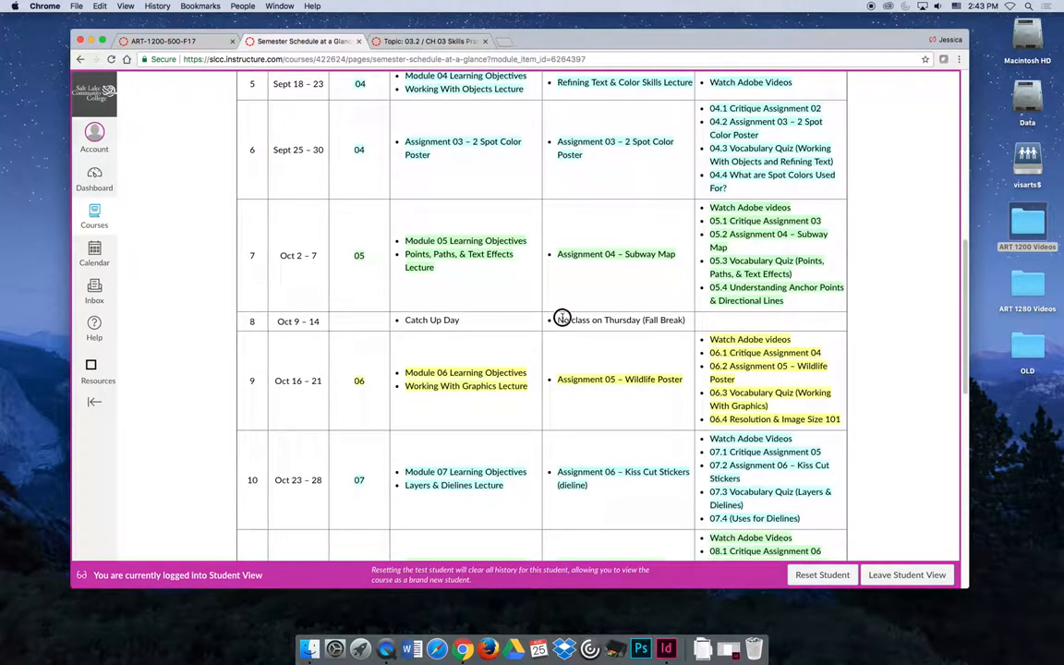
scroll("down", 3)
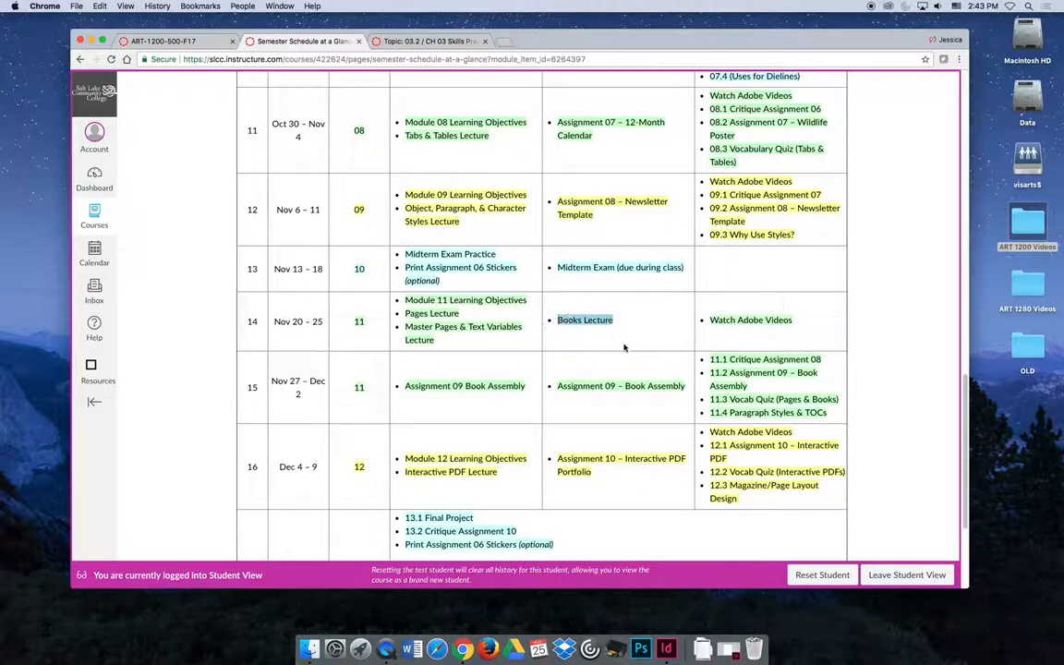
mouse_move(652, 342)
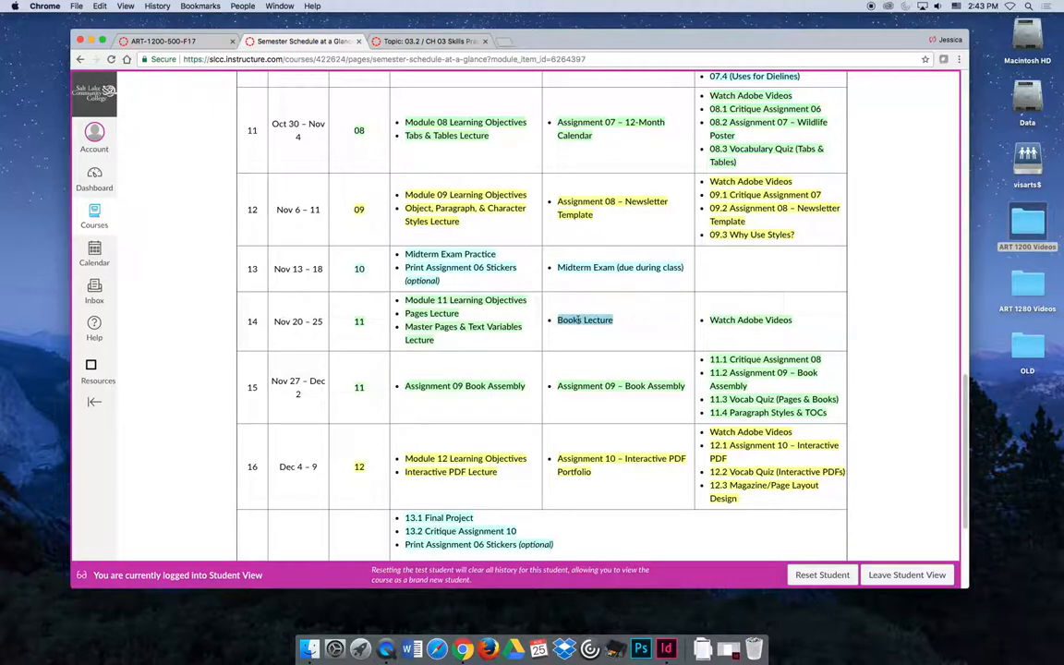
mouse_move(654, 326)
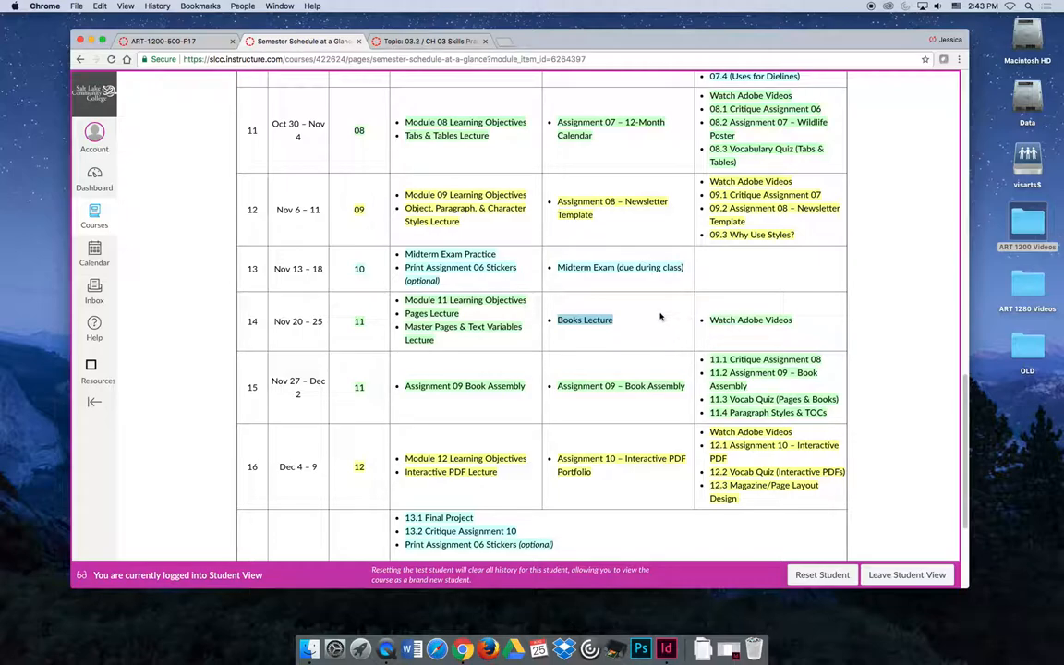
scroll("down", 3)
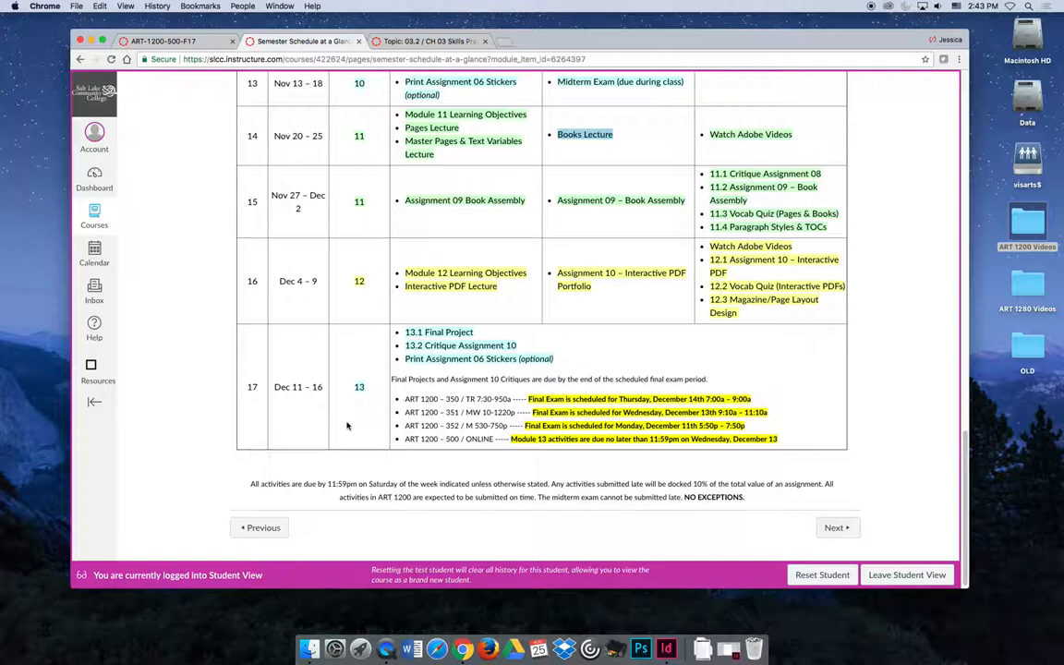
mouse_move(357, 414)
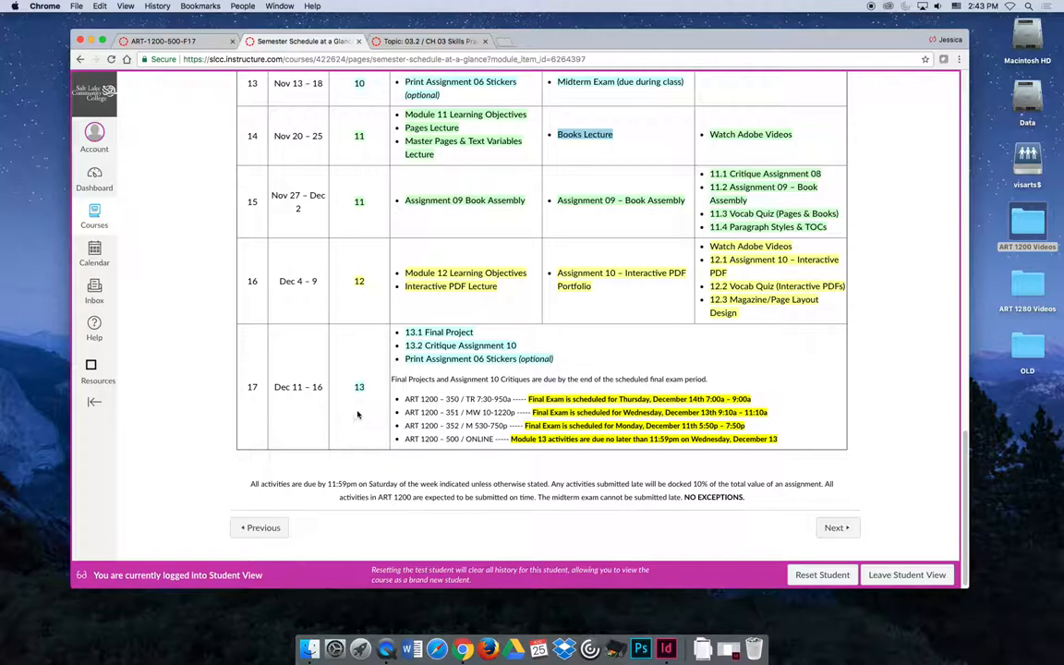
mouse_move(231, 395)
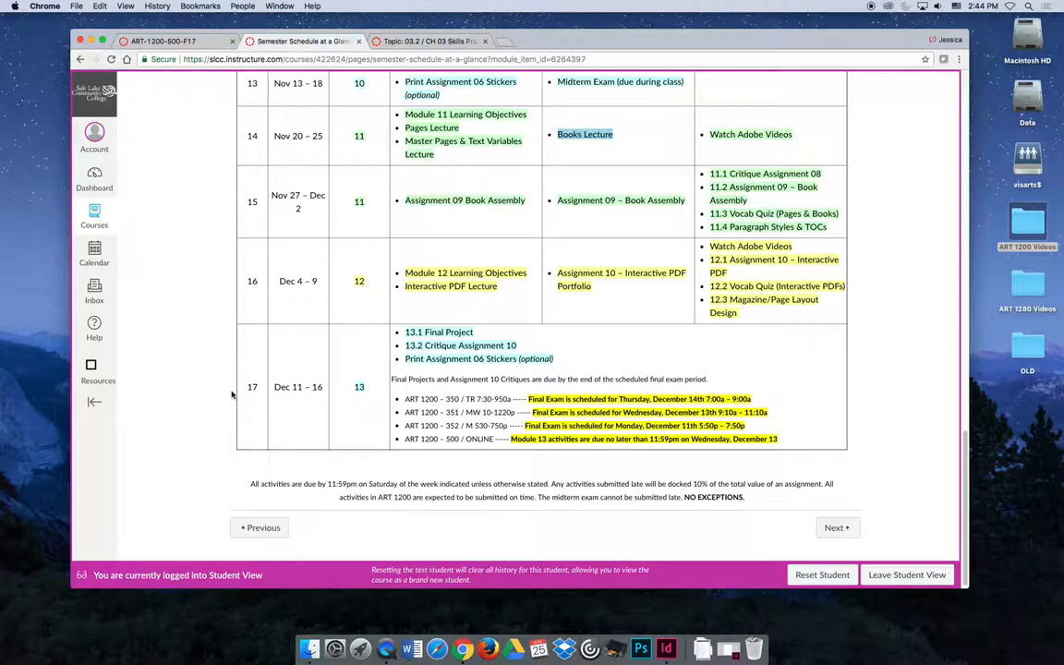
mouse_move(441, 397)
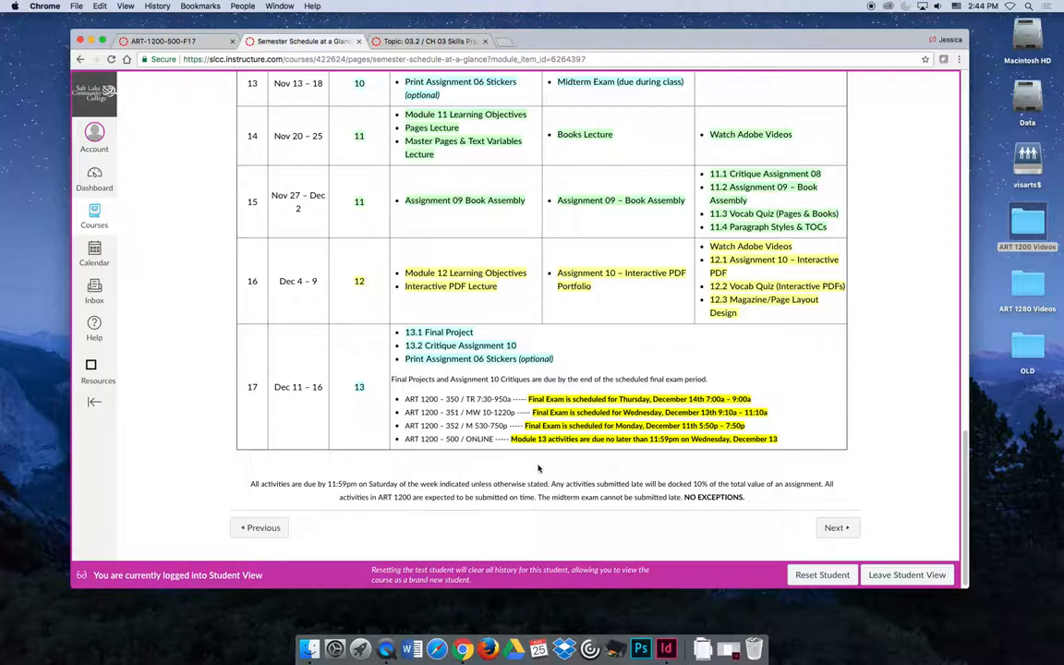
mouse_move(501, 467)
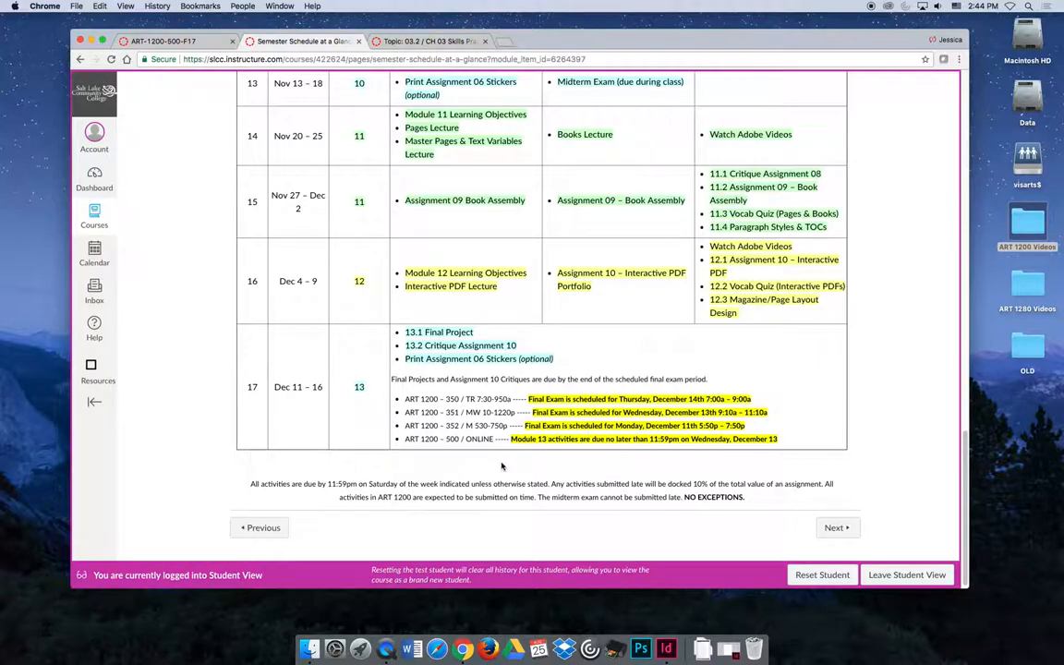